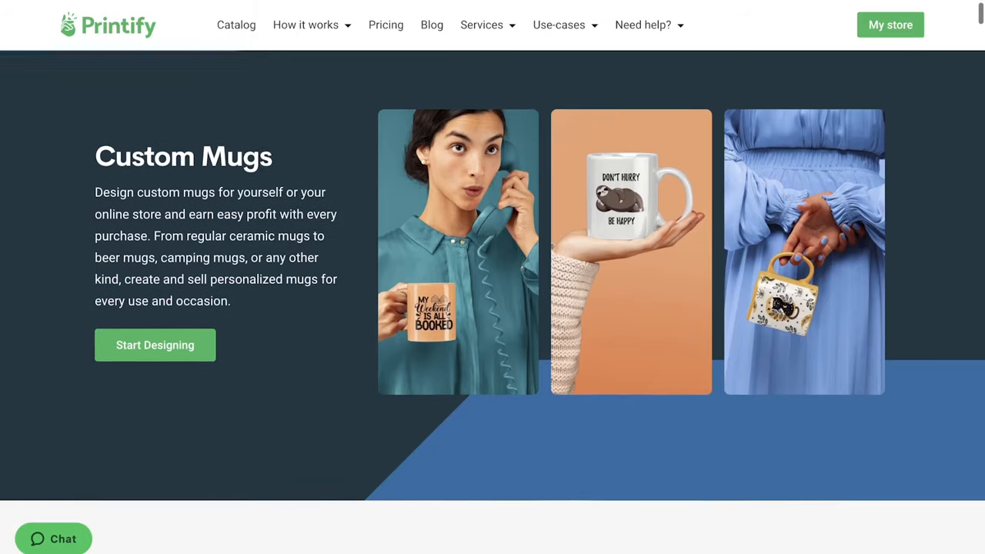
Scroll through the Custom Mugs page and open the Printify product Catalog menu
scroll("down", 3)
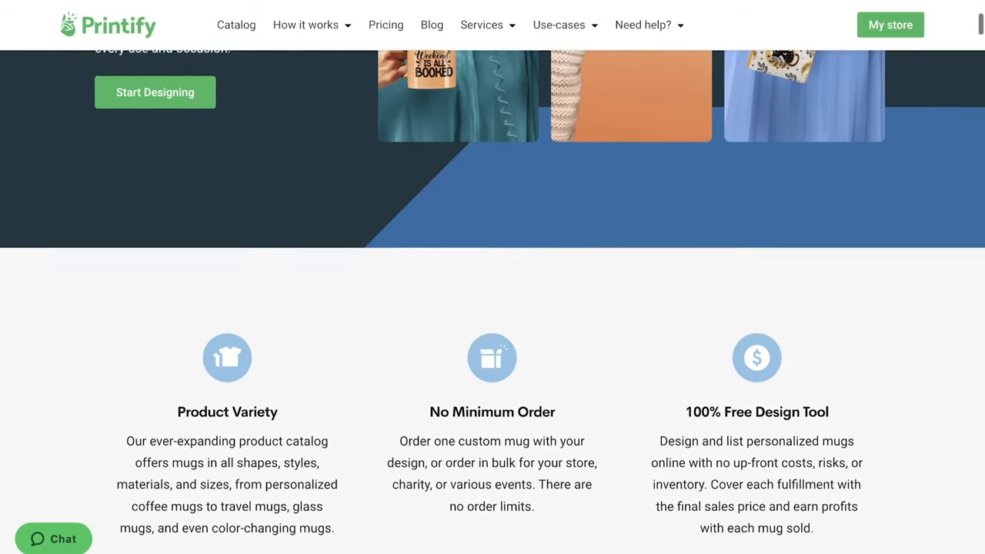
scroll("down", 3)
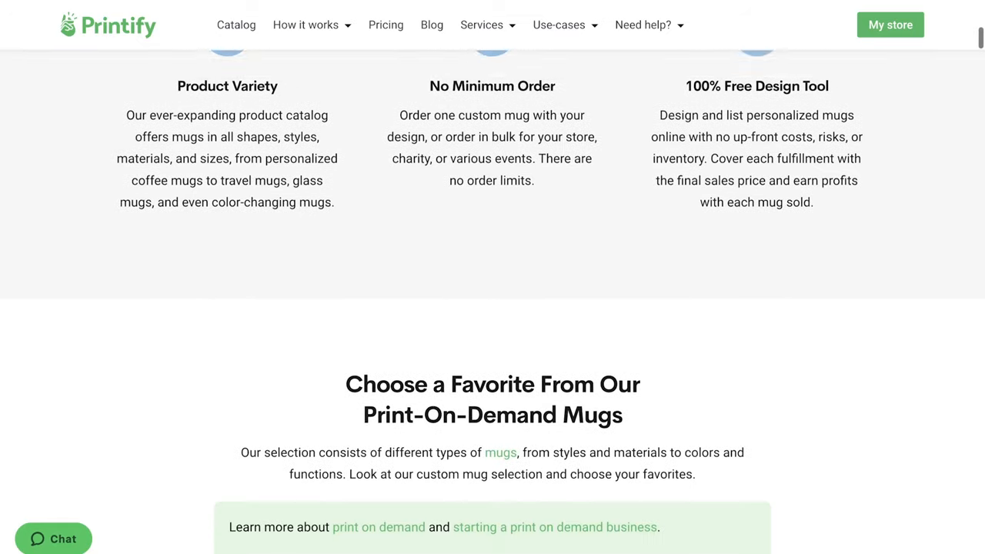
scroll("down", 3)
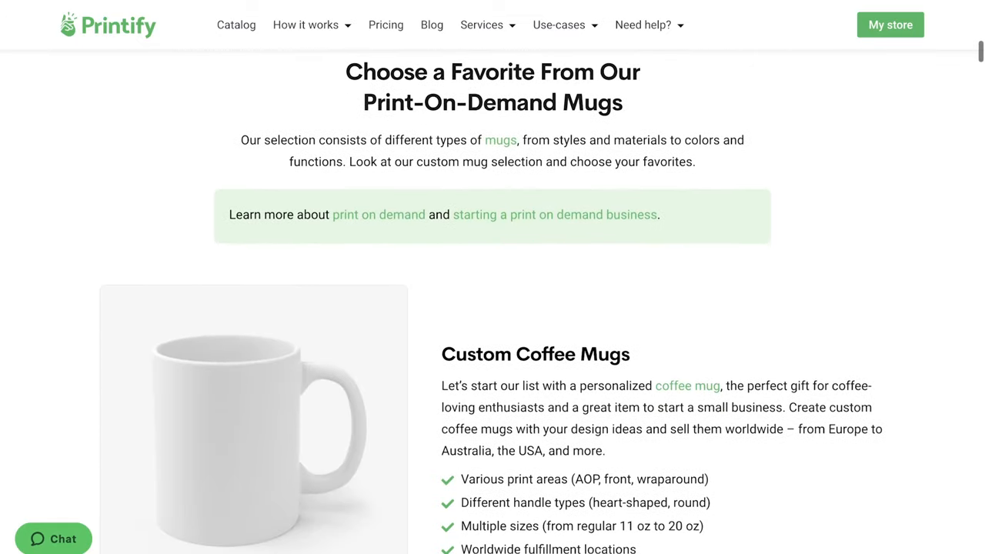
scroll("down", 3)
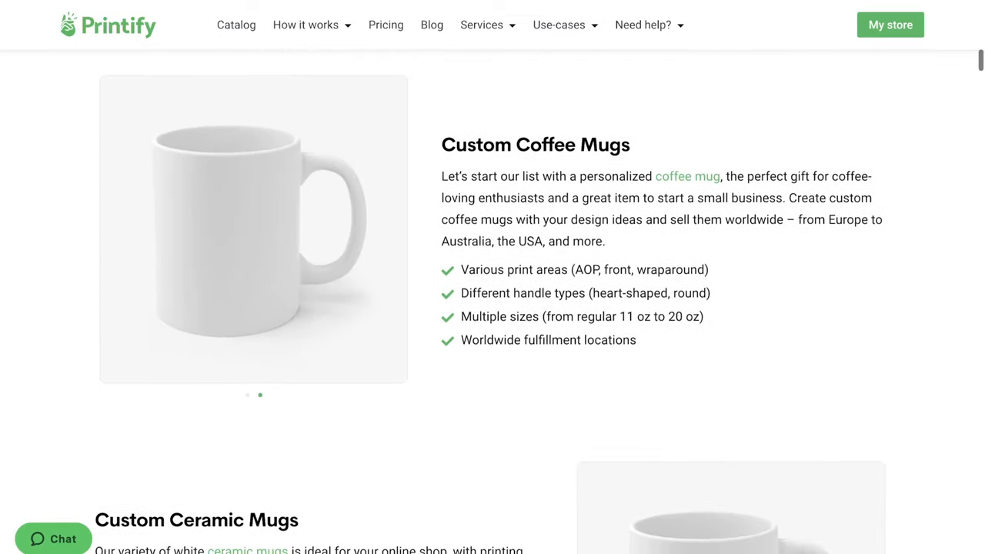
scroll("down", 3)
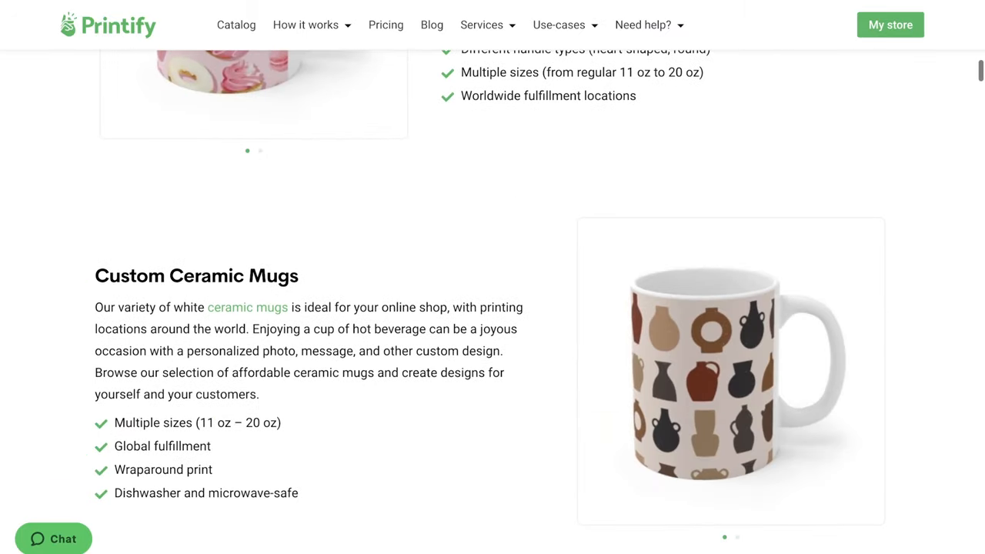
left_click(244, 17)
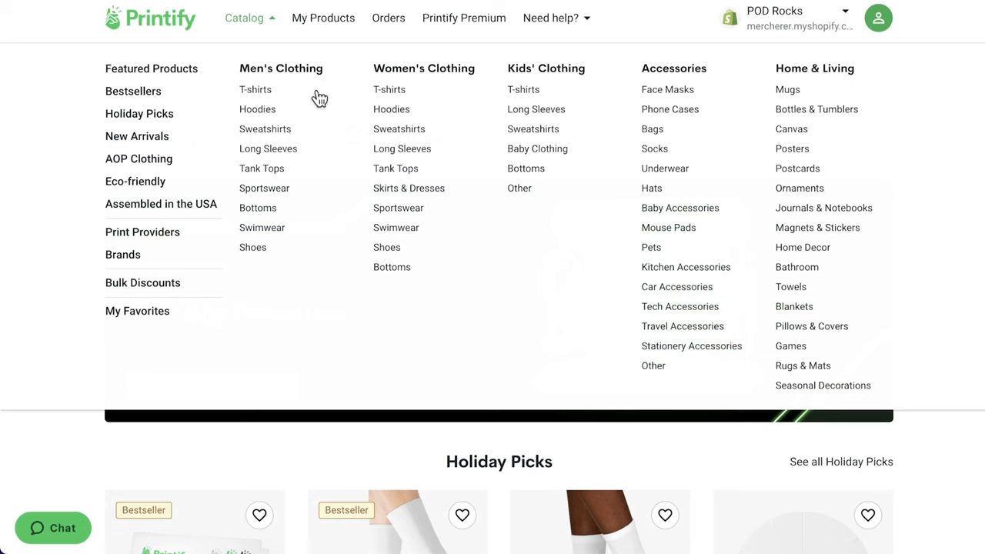
Open the Mugs category and scroll Ceramic Mug 11oz down to its District Photo print provider
left_click(788, 89)
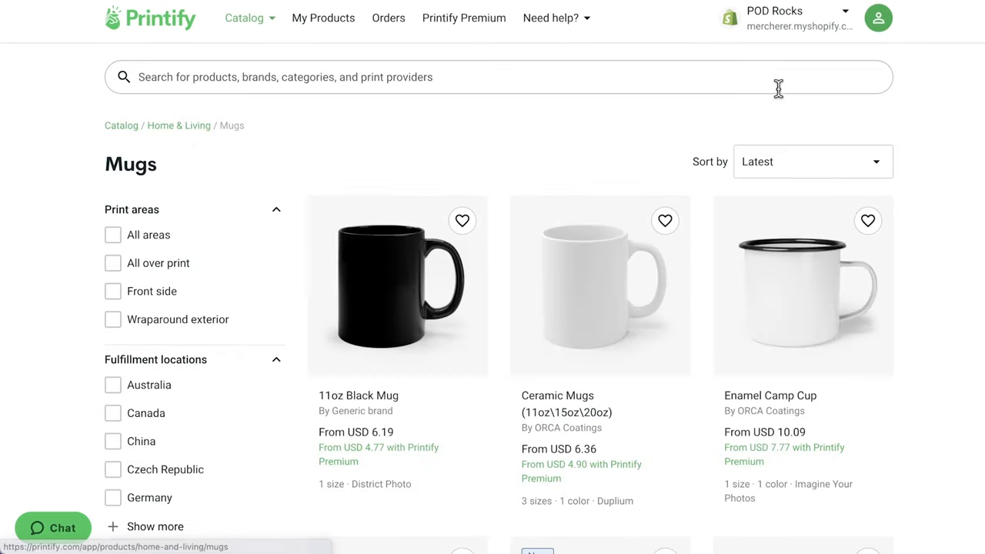
scroll("down", 3)
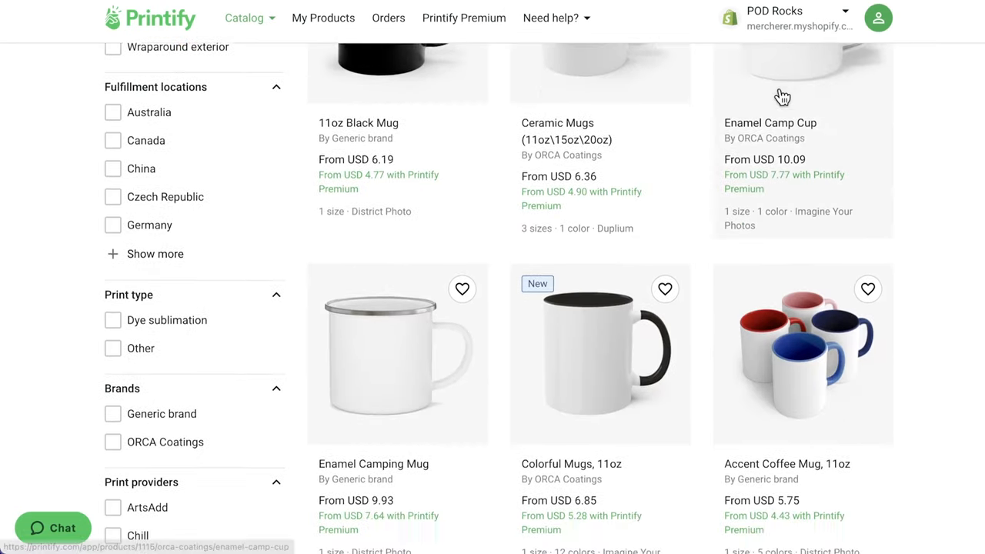
scroll("down", 3)
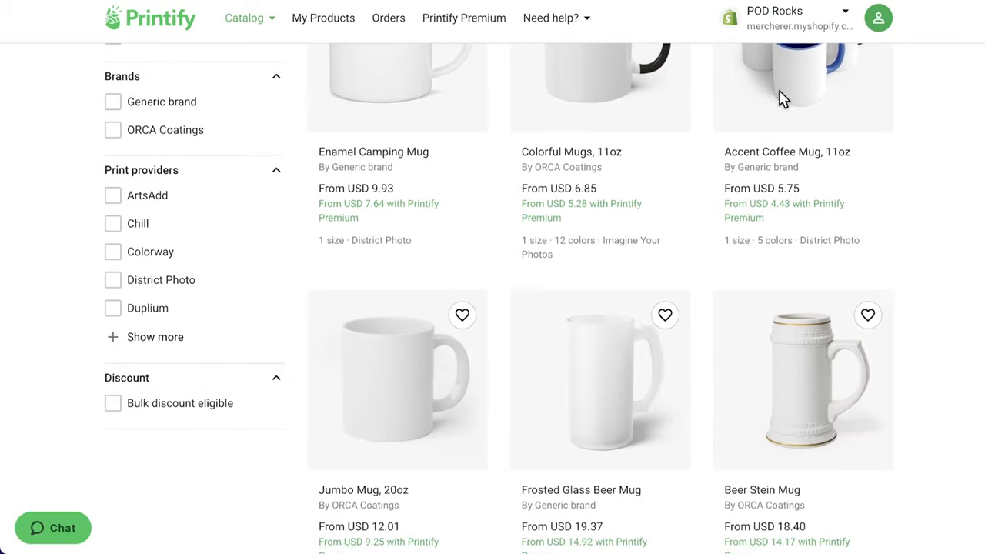
scroll("down", 3)
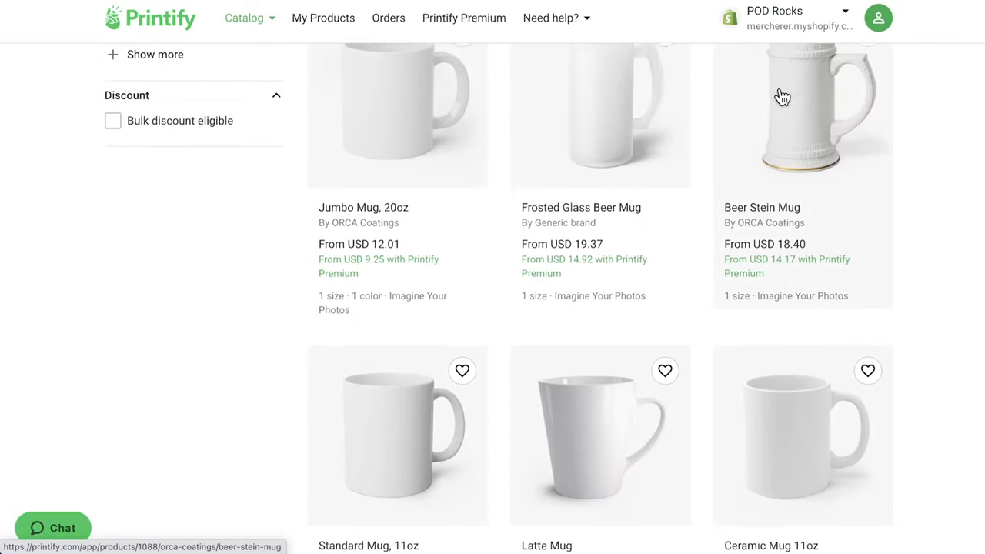
scroll("down", 3)
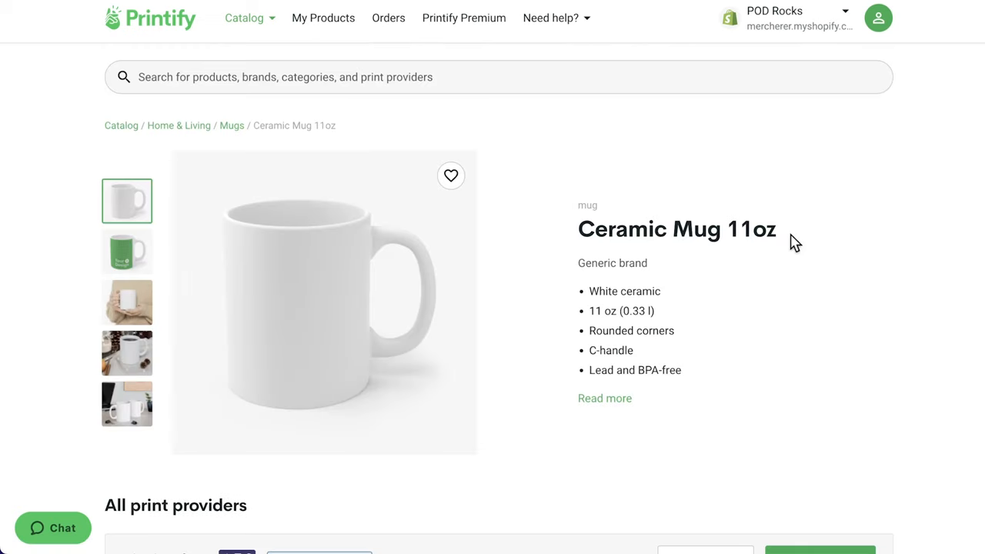
scroll("down", 3)
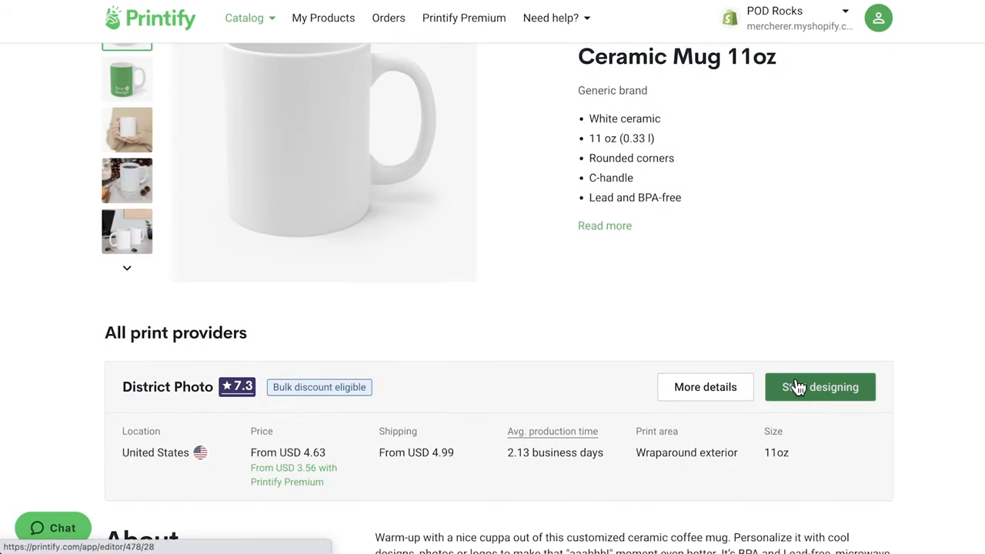
Start designing the Ceramic Mug 11oz with District Photo and browse the Graphics collection
left_click(820, 387)
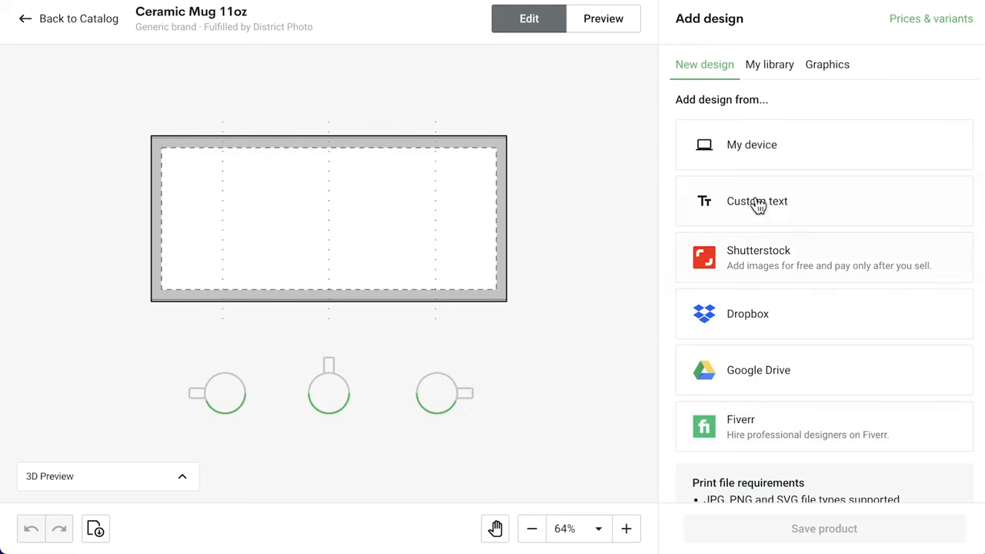
mouse_move(776, 206)
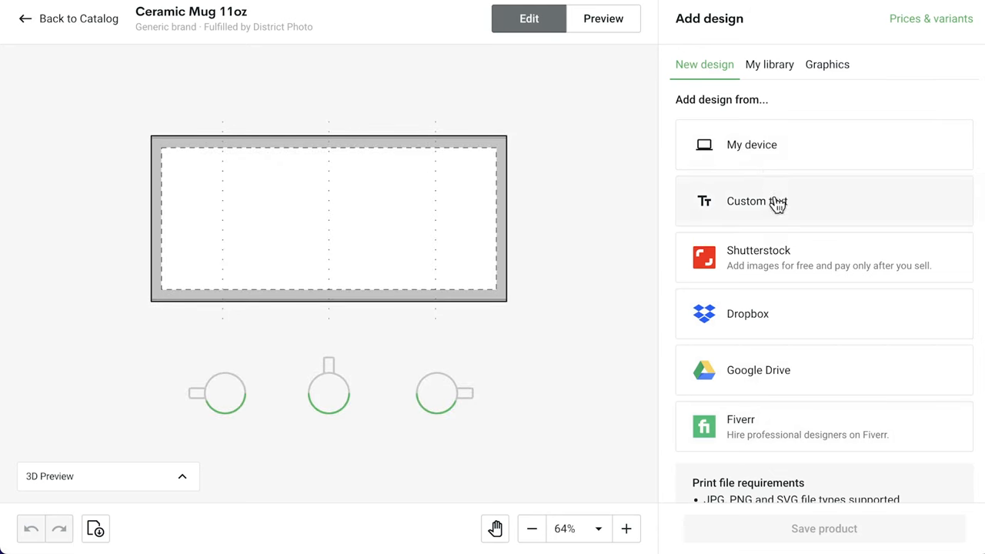
mouse_move(777, 257)
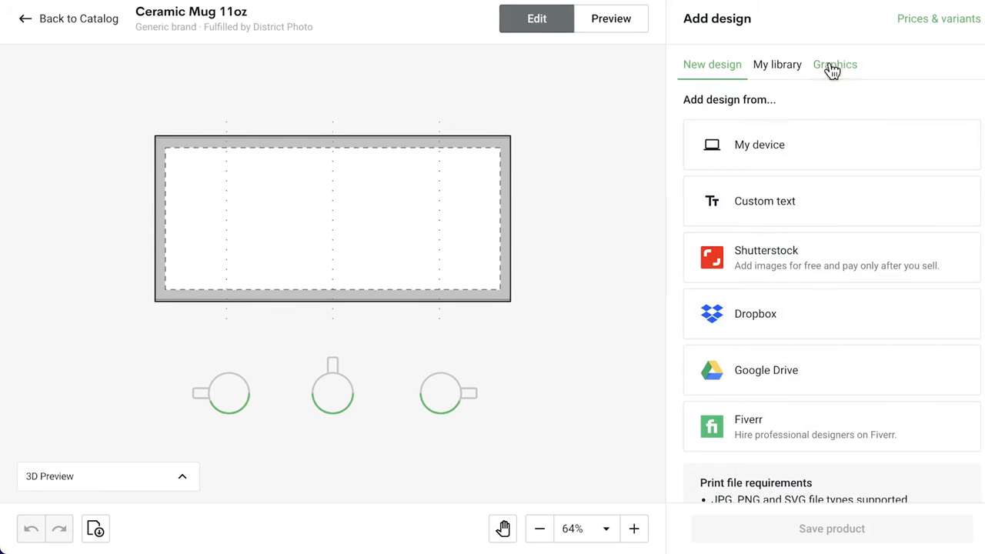
left_click(835, 64)
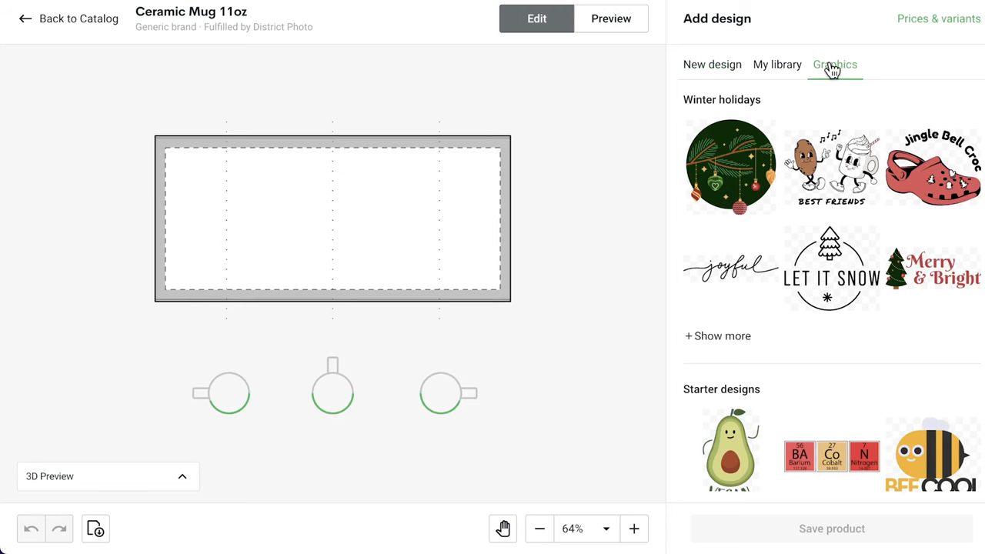
left_click(778, 64)
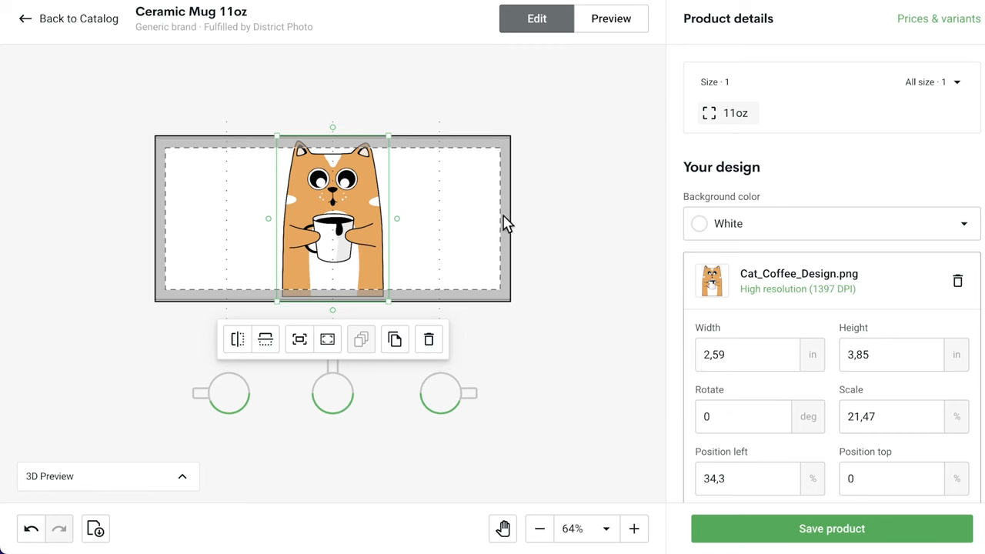
mouse_move(361, 183)
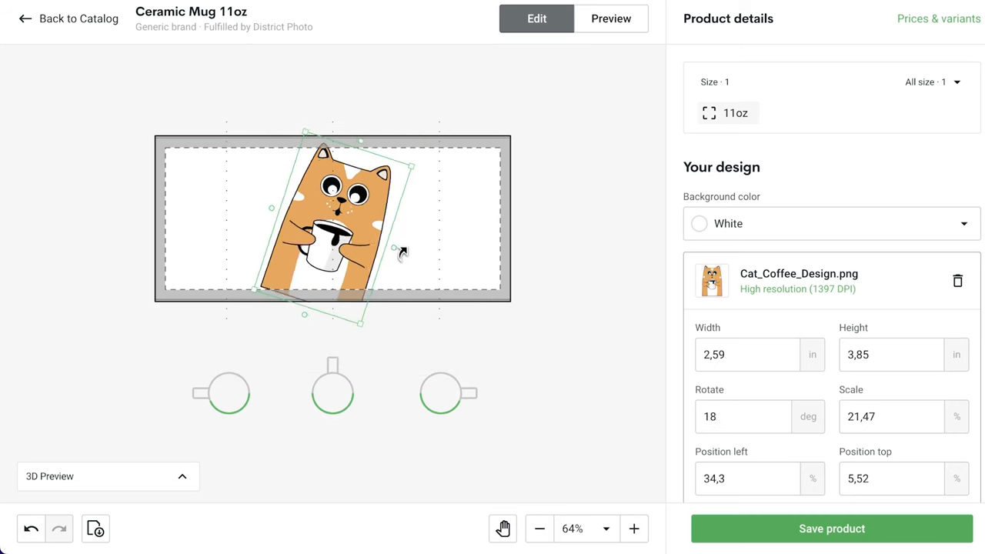
Tilt Cat_Coffee_Design.png about 16° and nudge it toward the top-left of the print area
left_click_drag(358, 231, 231, 231)
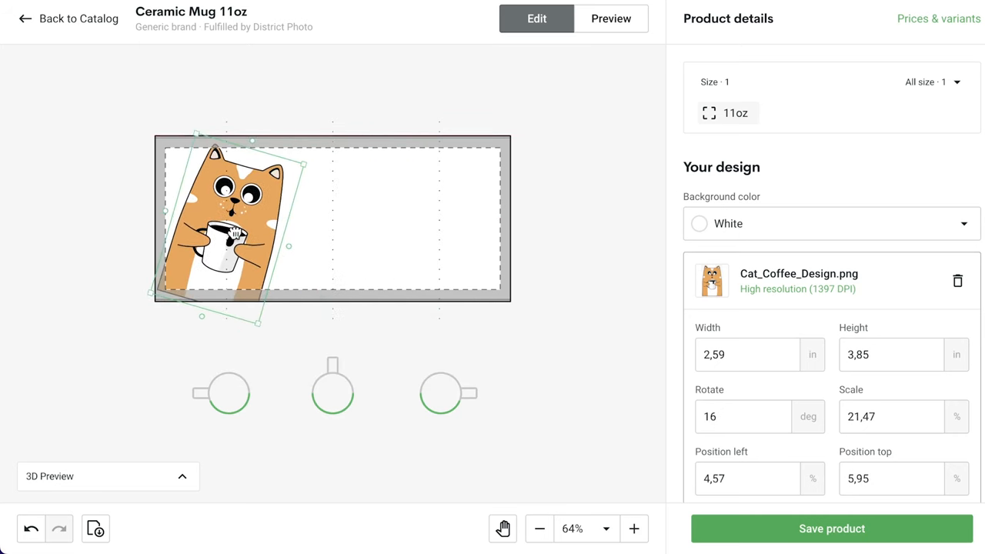
left_click_drag(231, 223, 207, 215)
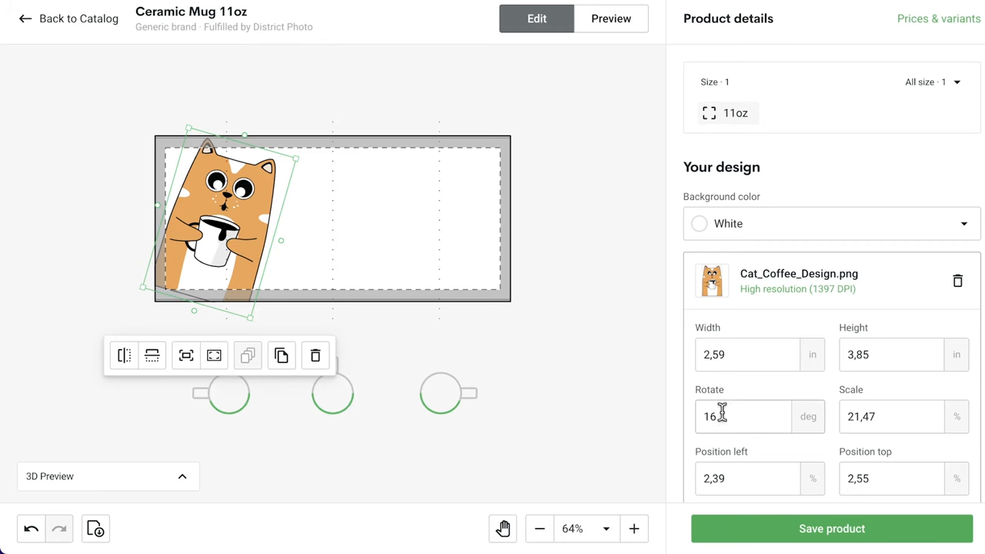
scroll("down", 3)
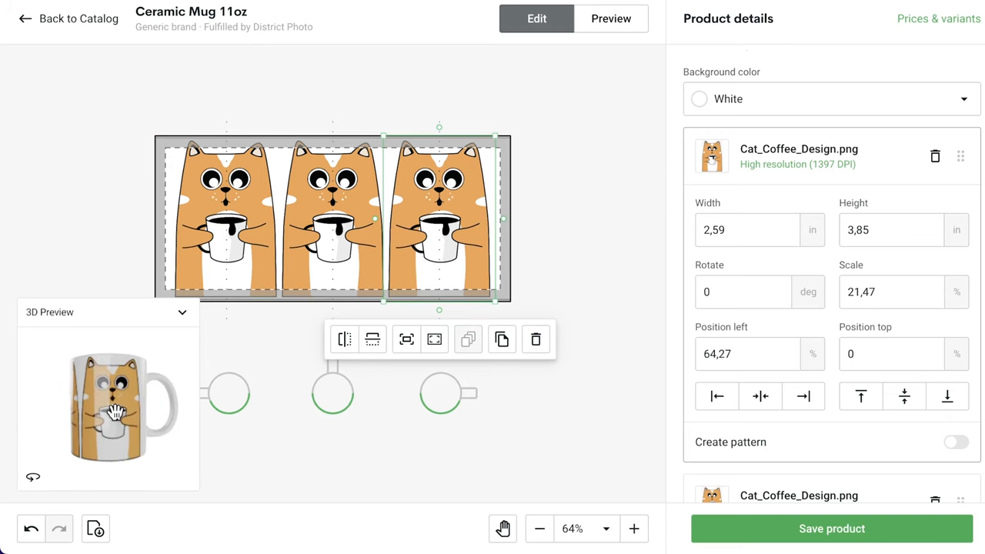
Hide the 3D preview and set the mug background color to orange Crusta
left_click(182, 312)
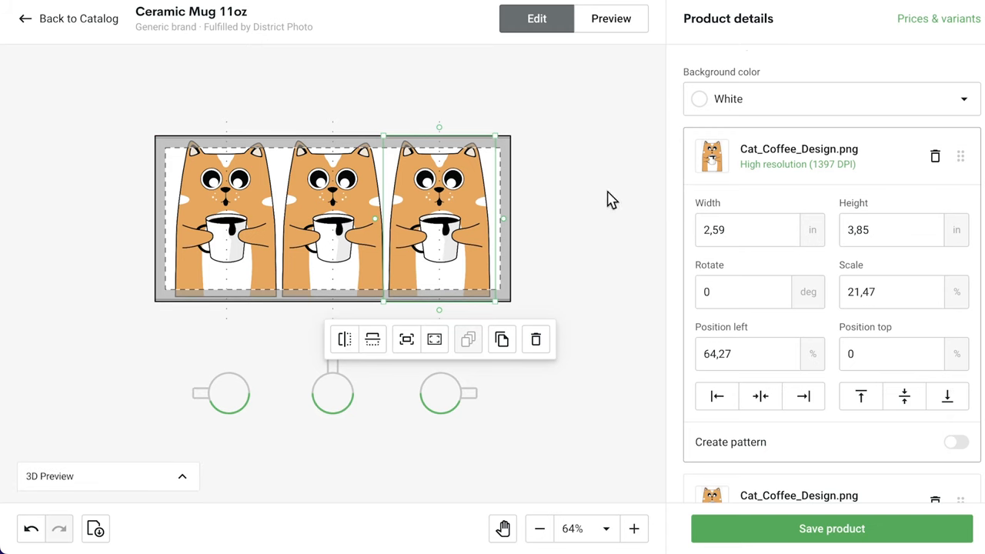
left_click(831, 99)
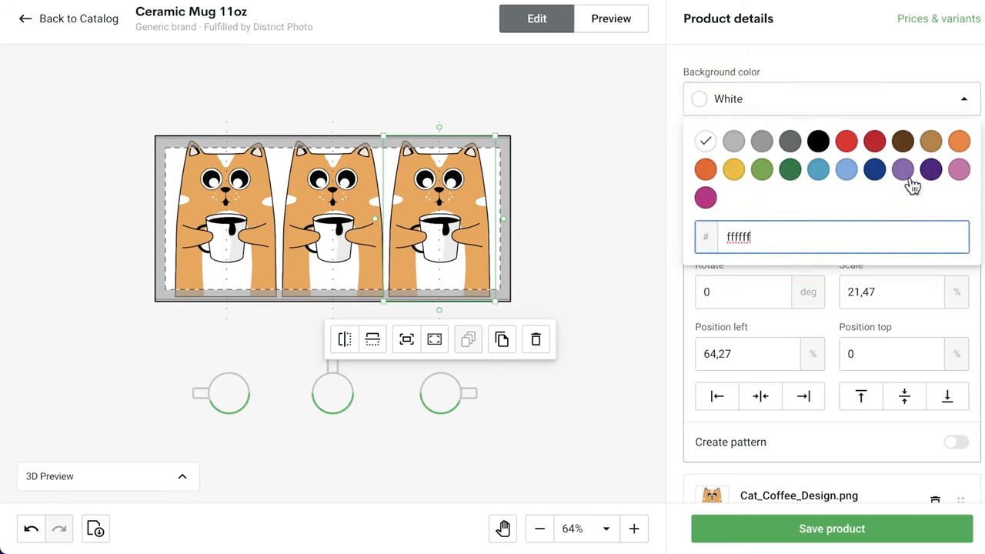
left_click(705, 170)
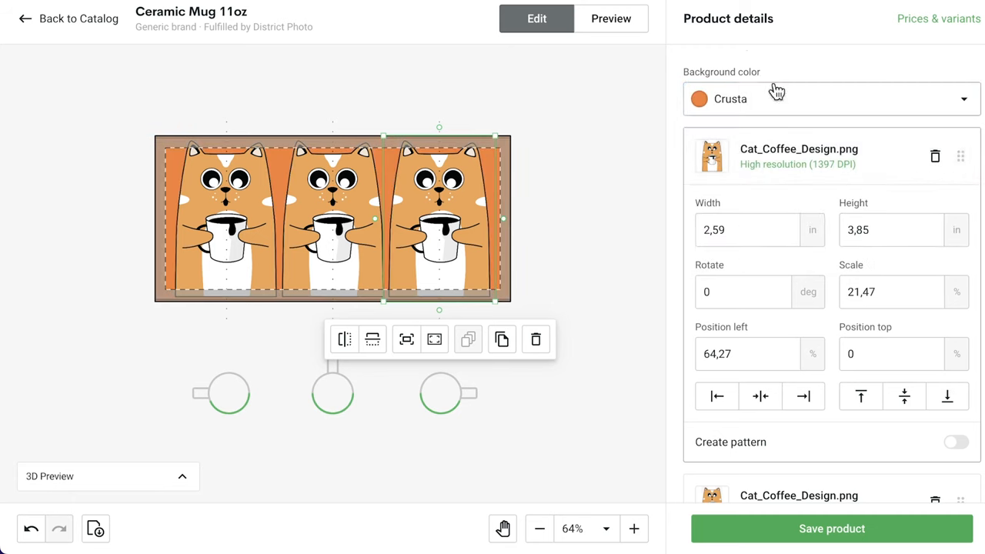
Check the Left and Right mockup views, then save the orange coffee-cat mug
left_click(610, 18)
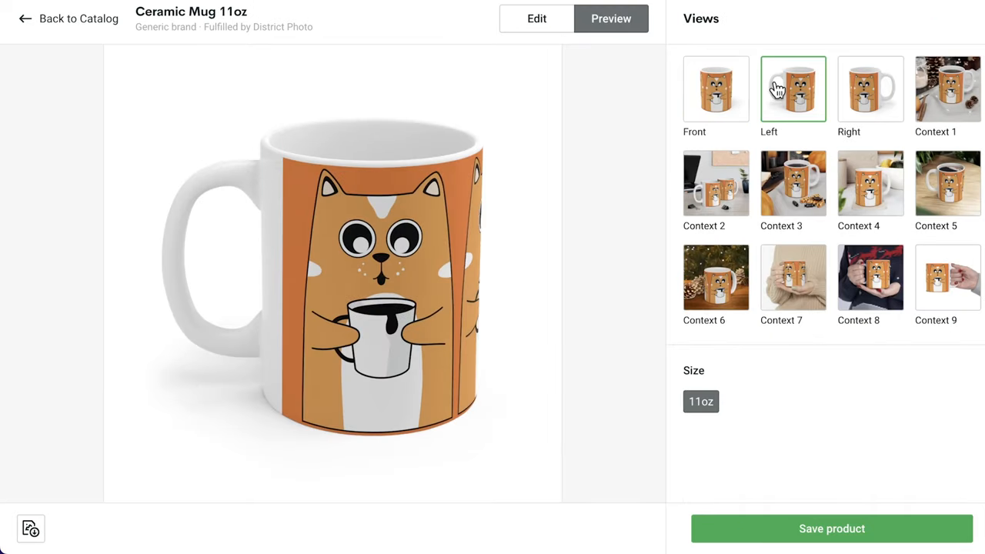
left_click(870, 89)
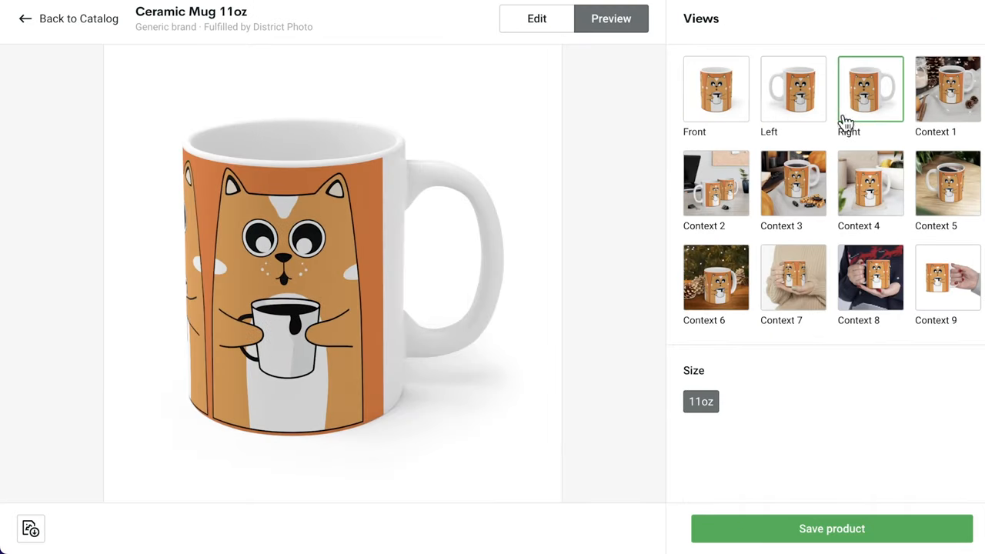
left_click(831, 529)
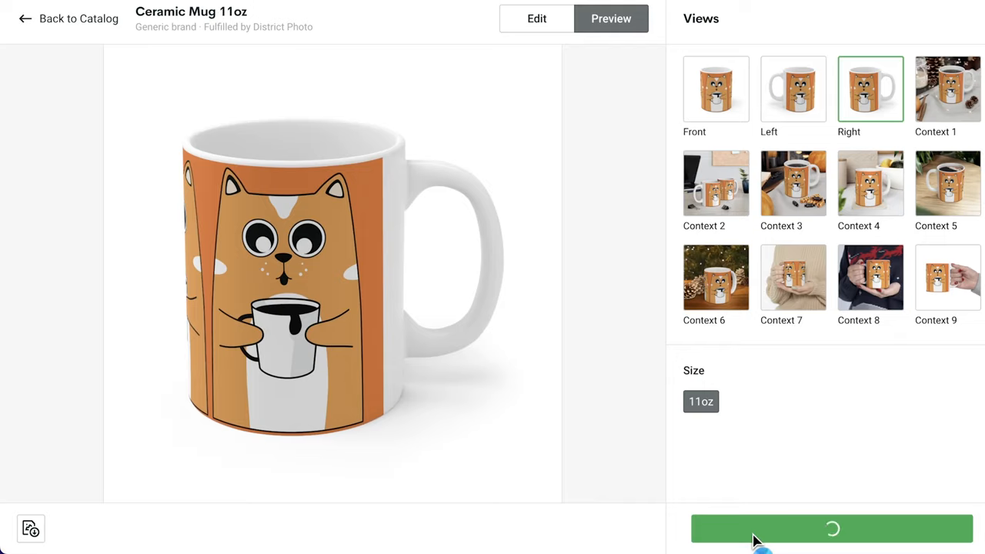
Open a new blank Ceramic Mug 11oz editor and browse the Graphics collection
left_click(536, 18)
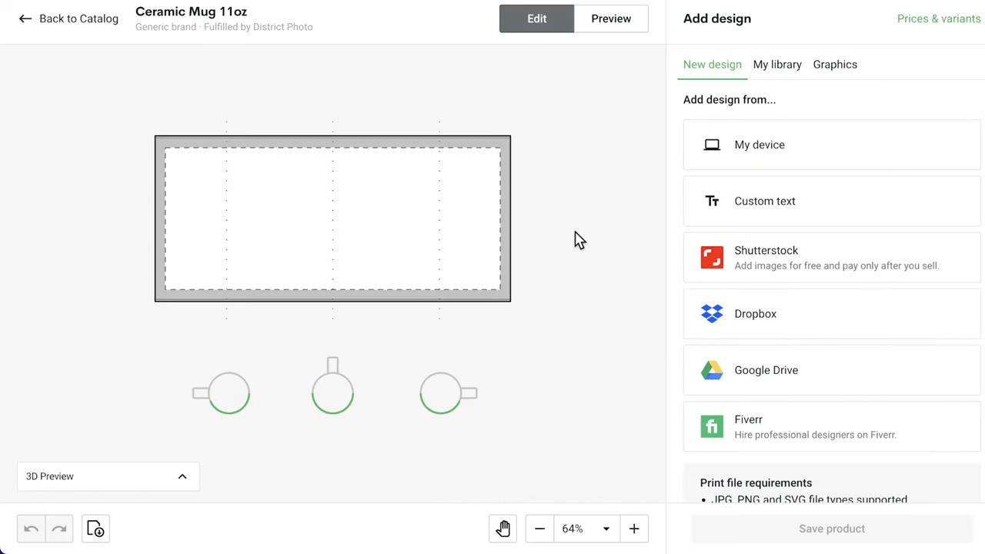
mouse_move(506, 281)
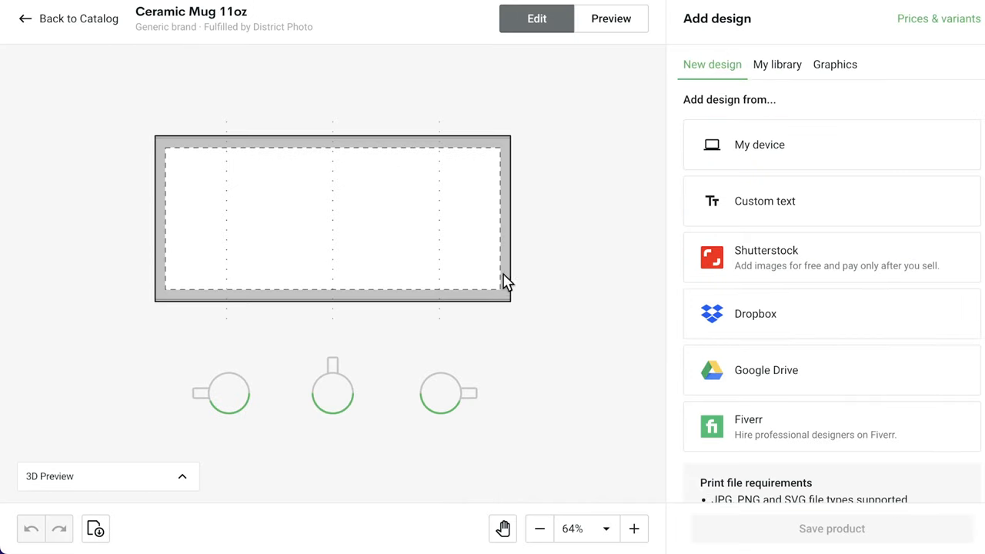
mouse_move(270, 304)
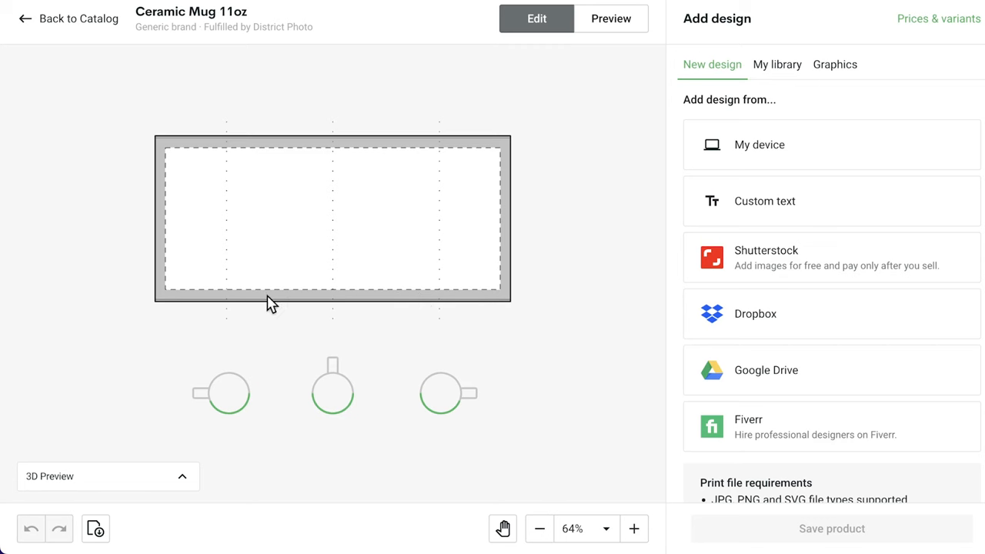
mouse_move(168, 152)
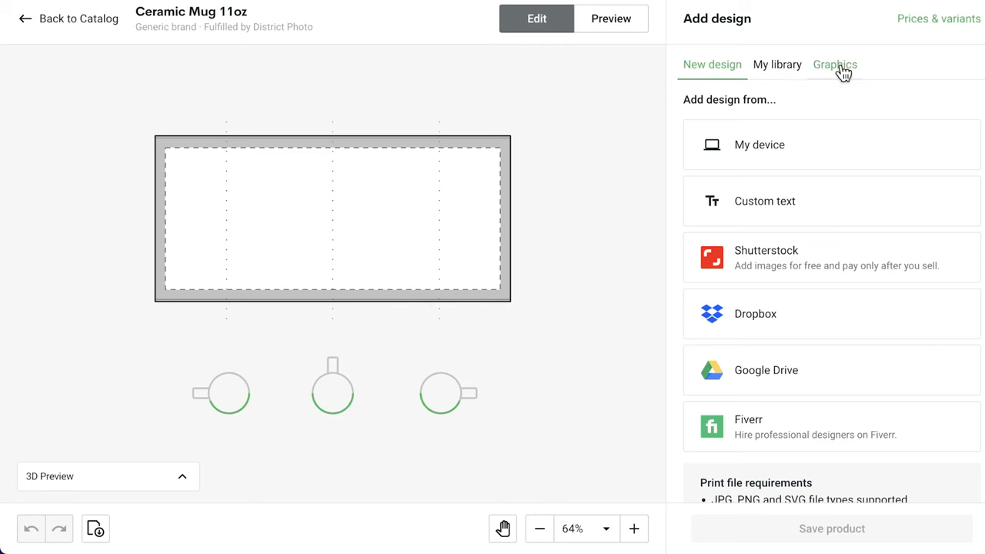
left_click(835, 63)
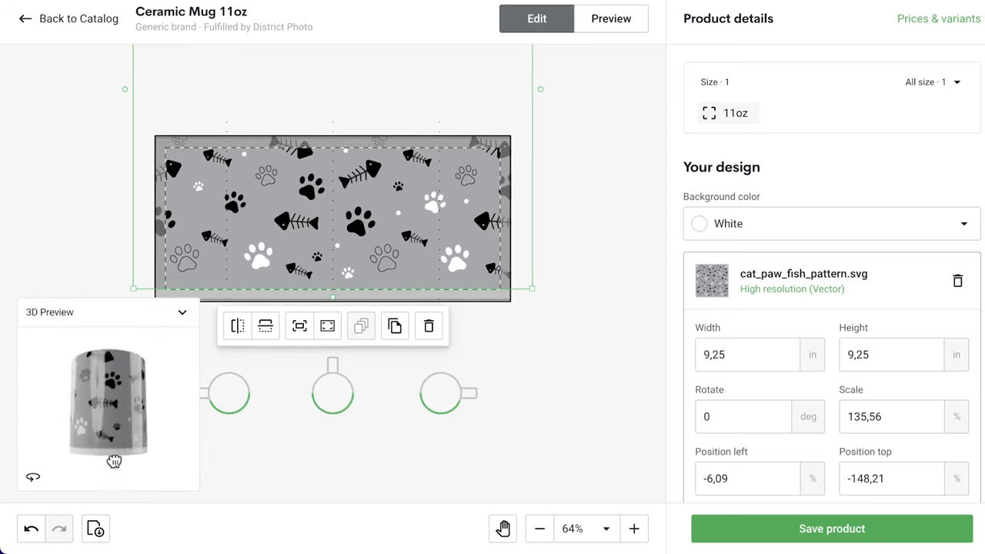
Drag cat_paw_fish_pattern.svg down to cover the bleed area and view the mockups
left_click_drag(114, 461, 152, 373)
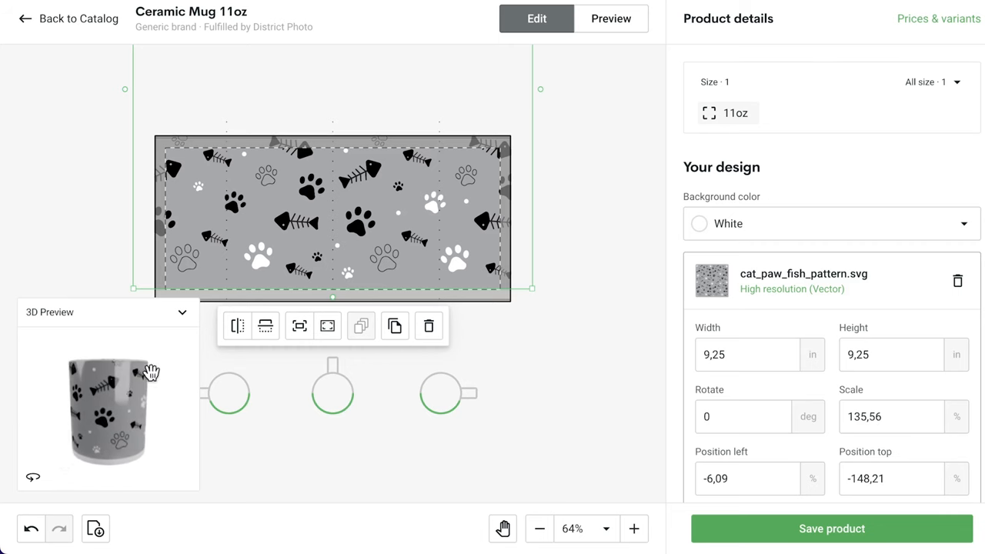
left_click(183, 311)
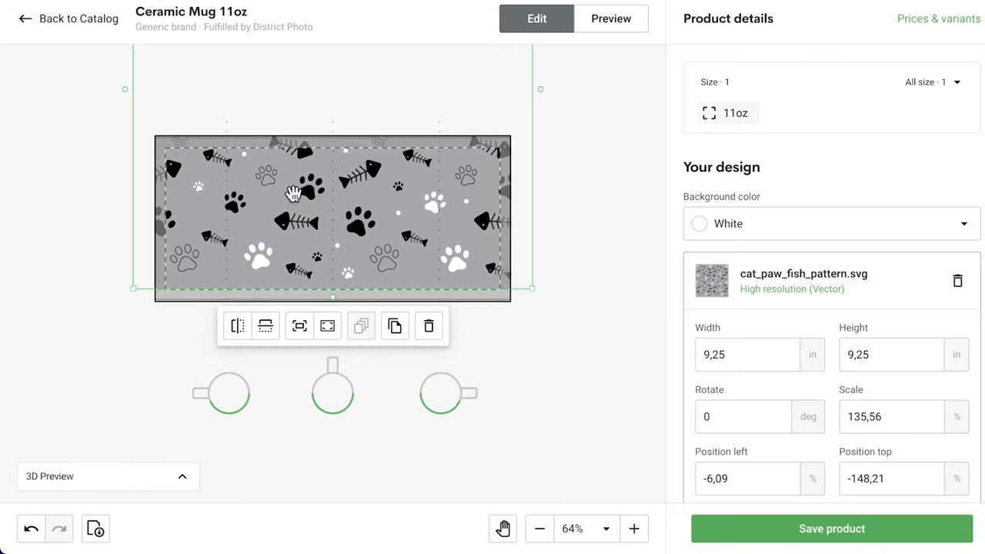
left_click_drag(293, 193, 292, 298)
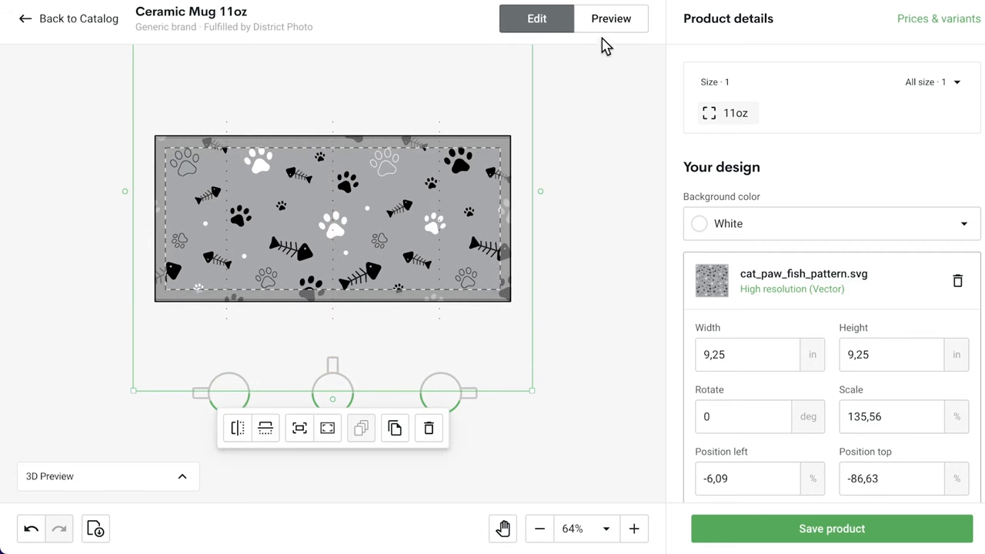
left_click(612, 18)
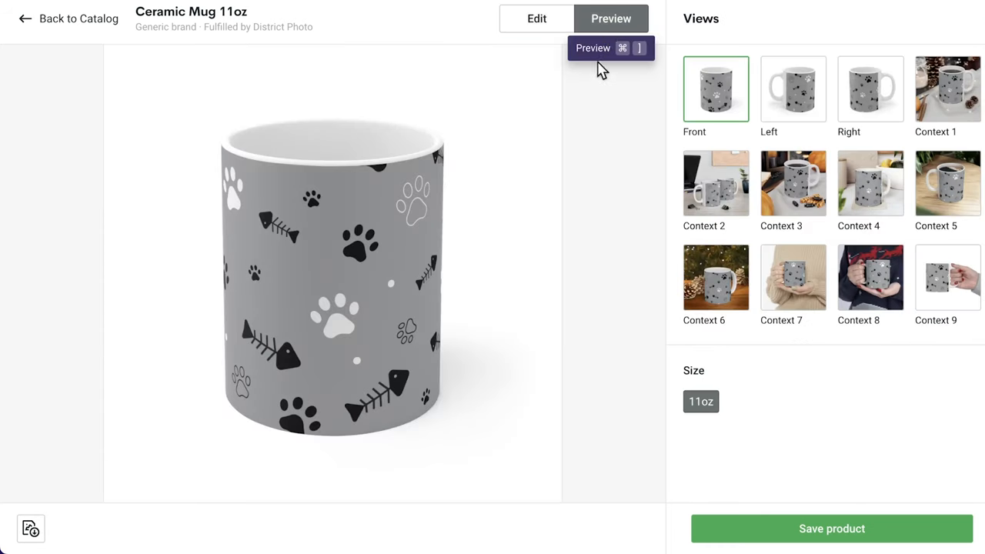